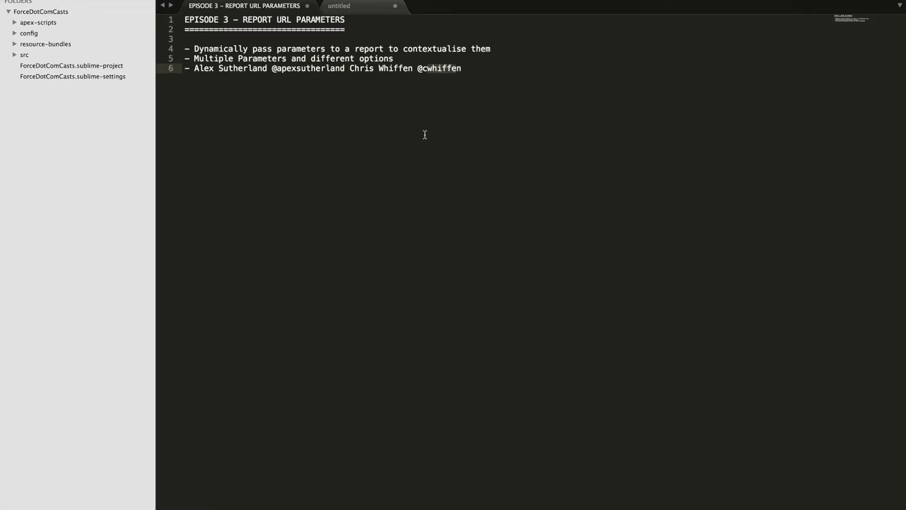
mouse_move(425, 132)
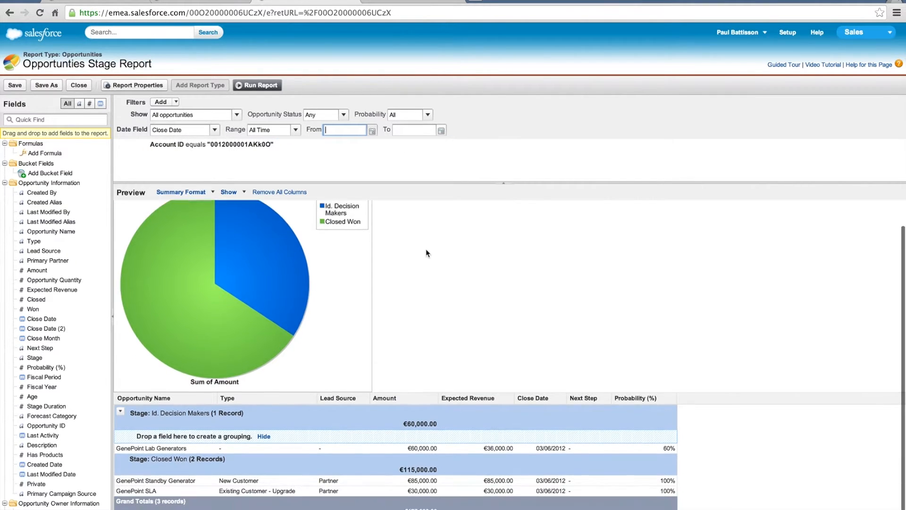
mouse_move(199, 181)
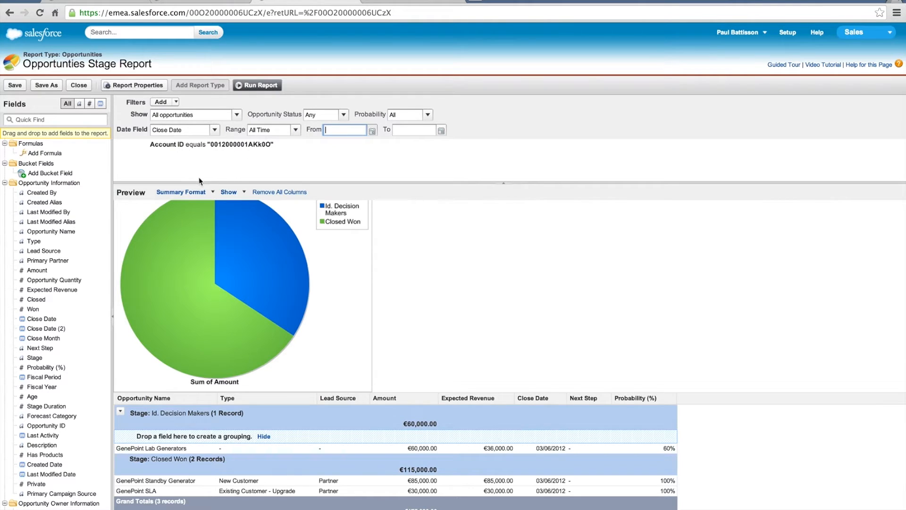
mouse_move(200, 145)
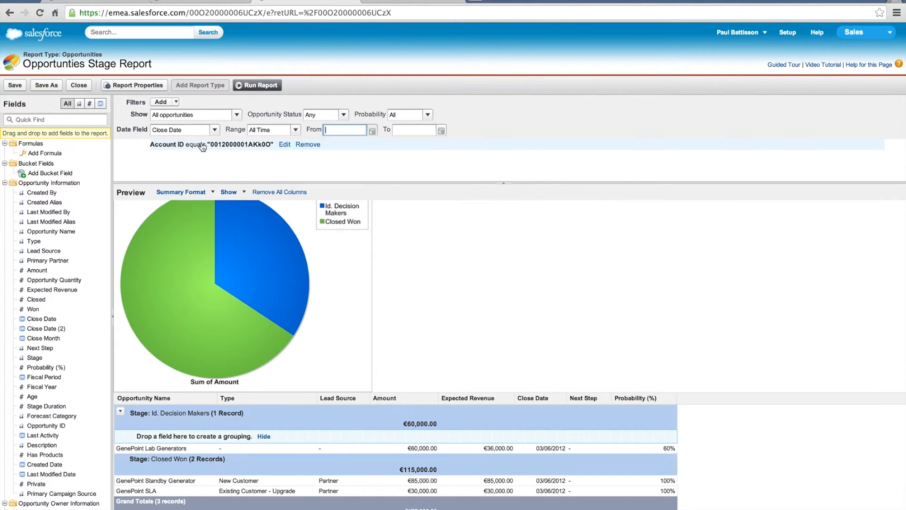
mouse_move(169, 159)
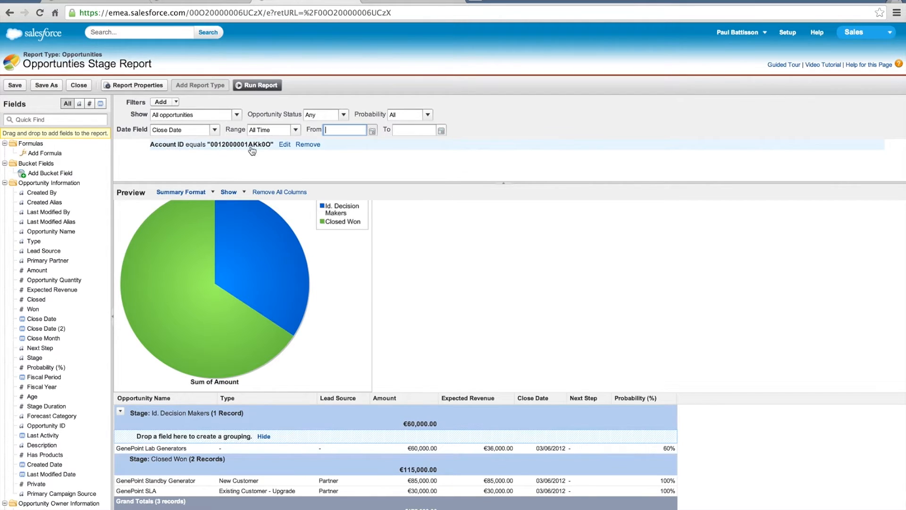
Edit the report's Account ID equals filter to inspect its field and value
click(284, 144)
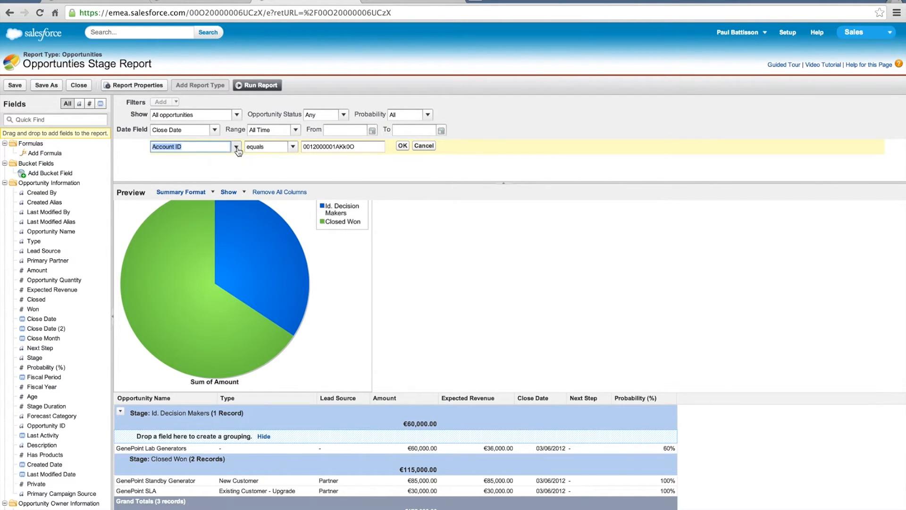
click(236, 147)
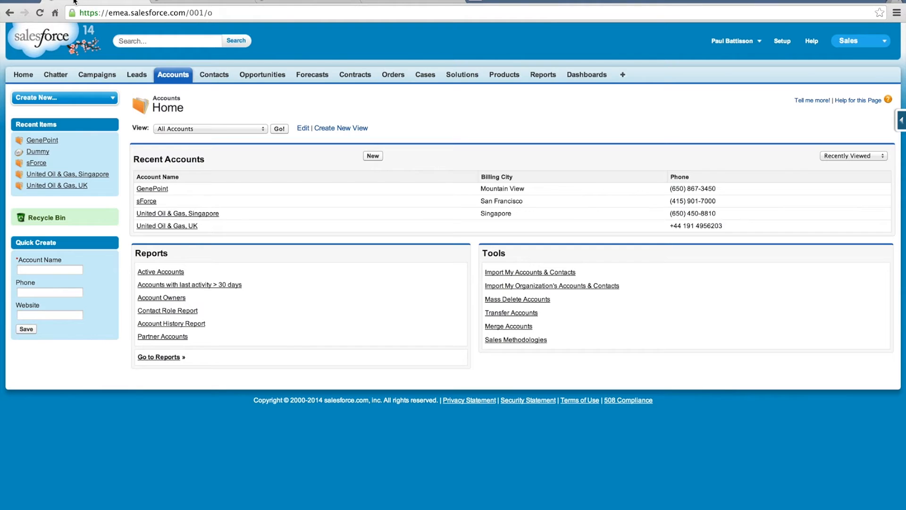
Open the GenePoint account record from Recent Accounts
click(152, 188)
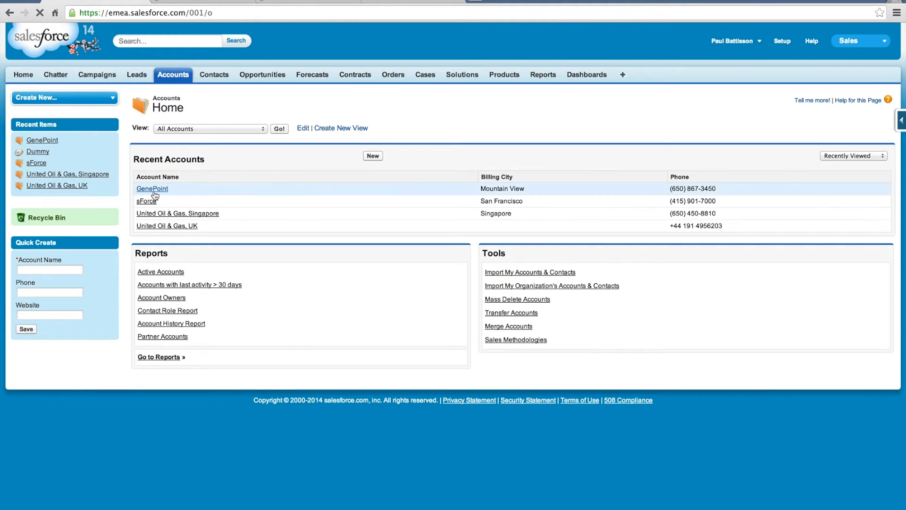
click(152, 189)
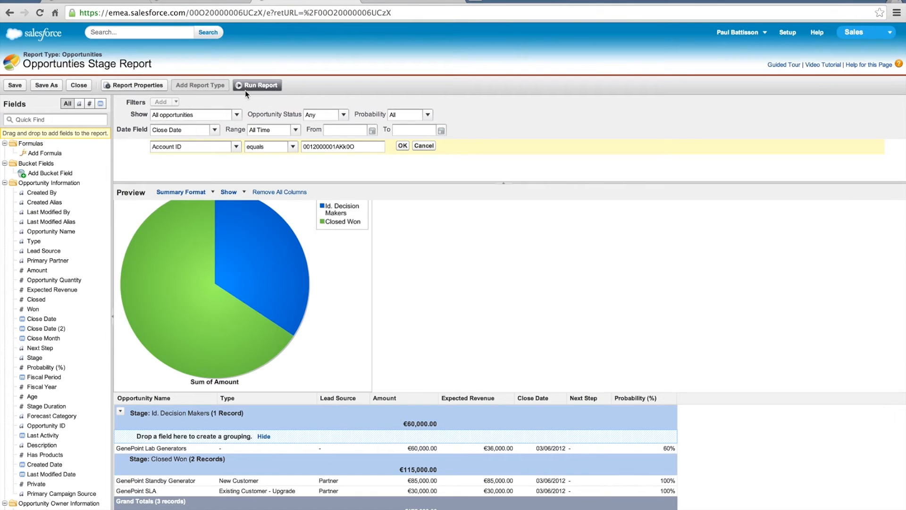
Run the Account ID-filtered report to see GenePoint's three opportunities totalling €175,000
click(260, 85)
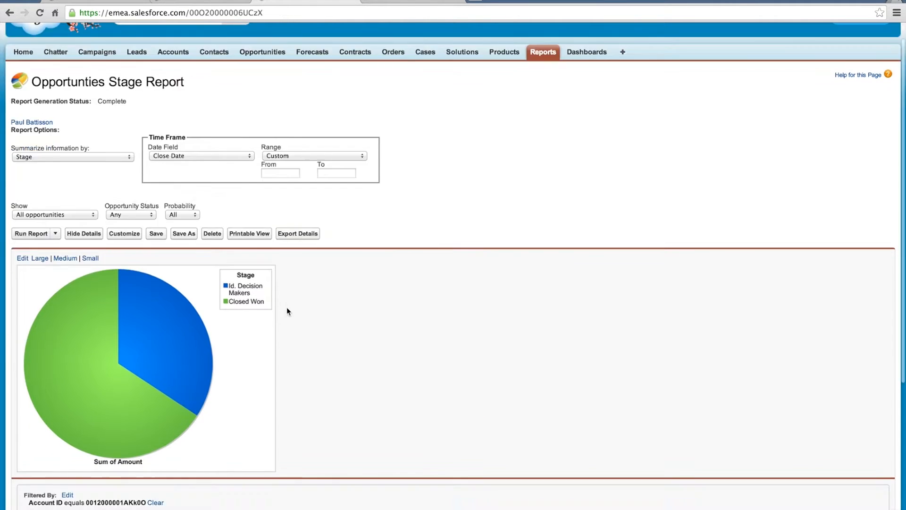
scroll(down, 3)
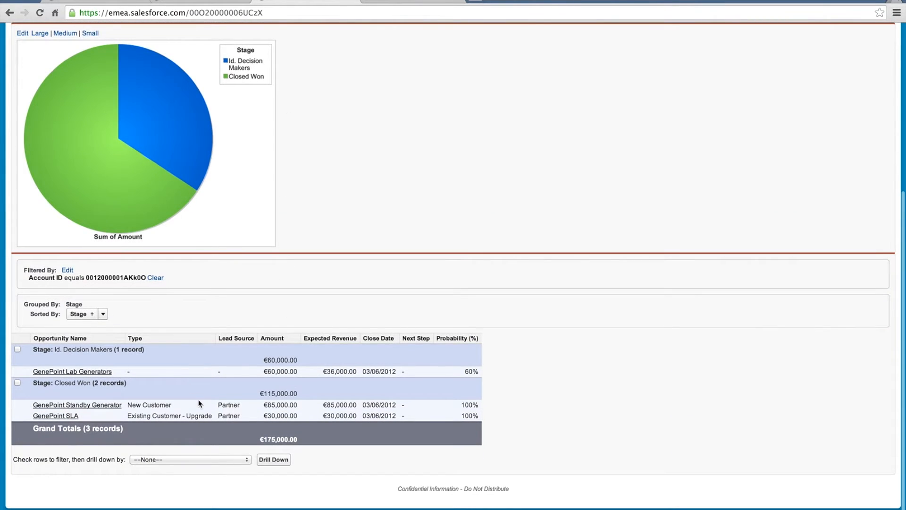
mouse_move(186, 368)
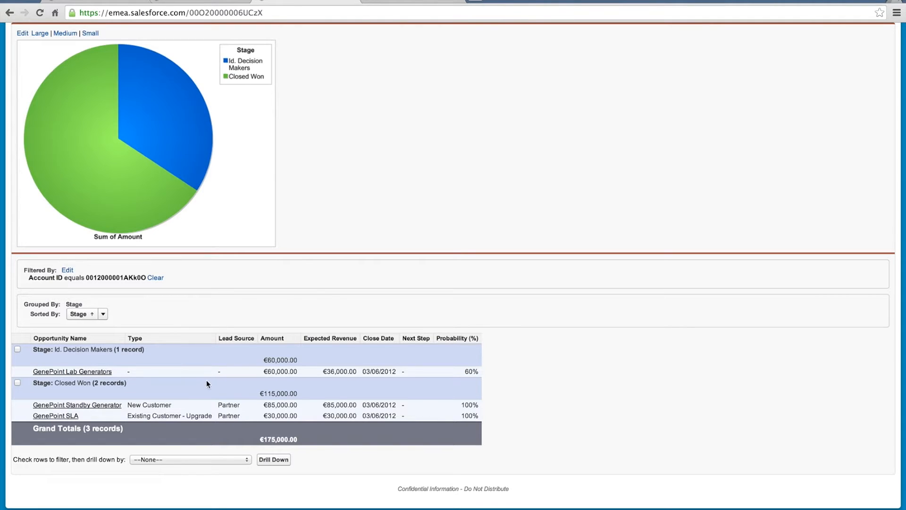
mouse_move(79, 125)
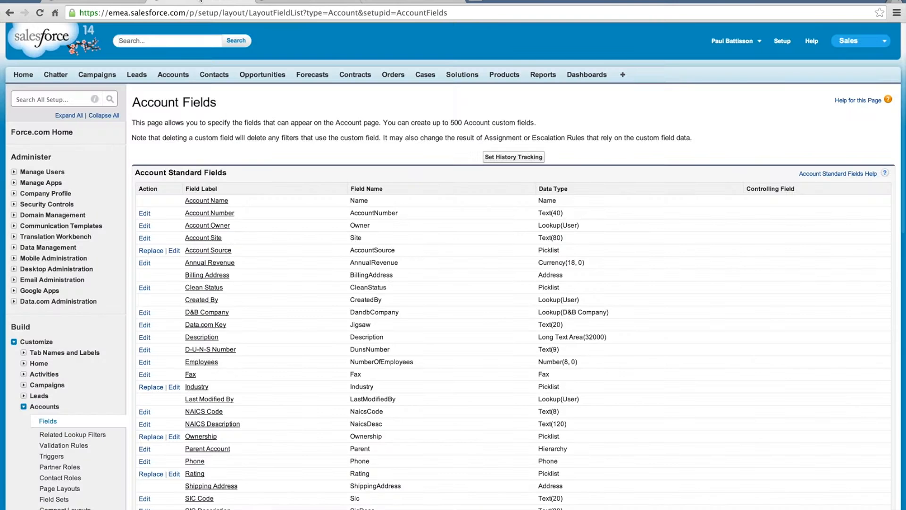
Start a Text-returning Account formula field labelled 'Opportunity Status Report'
scroll(down, 3)
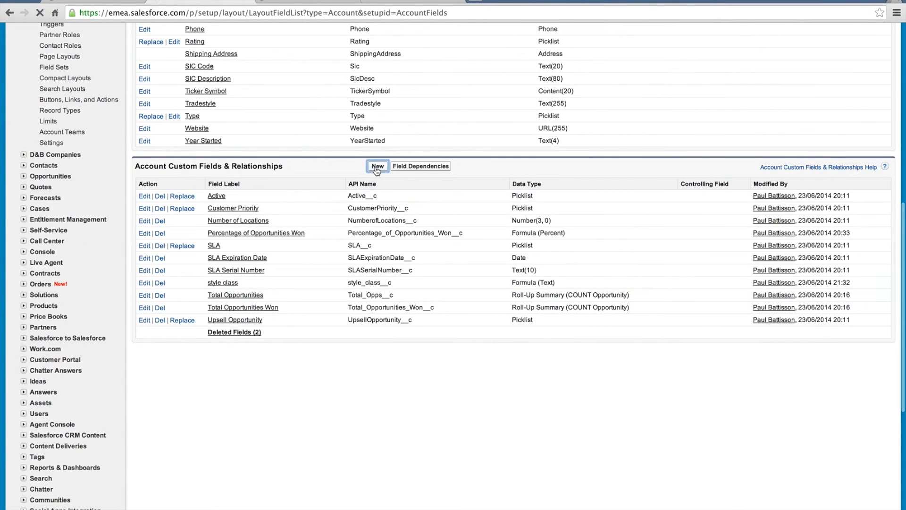
click(377, 165)
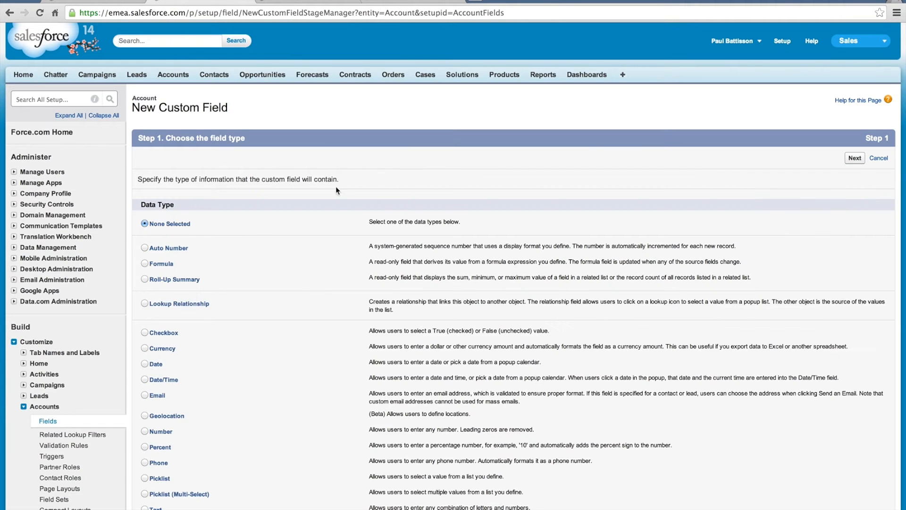
click(144, 264)
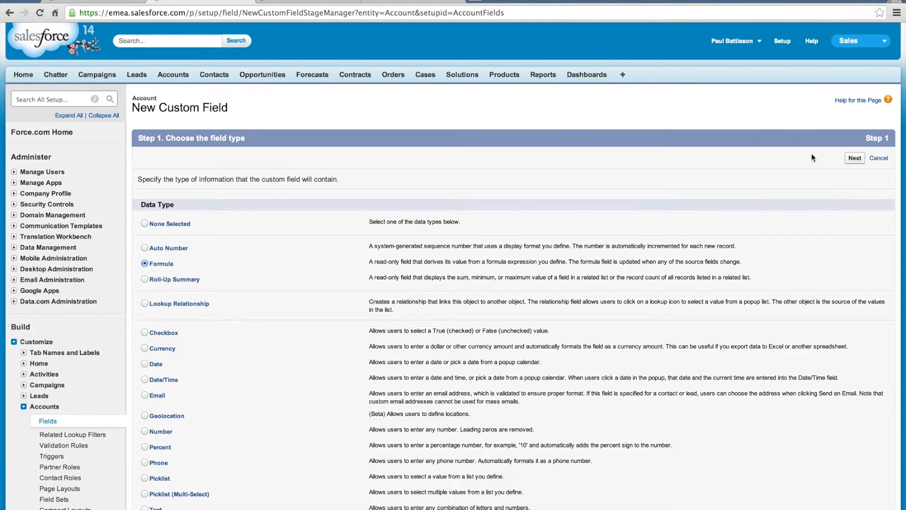
click(855, 157)
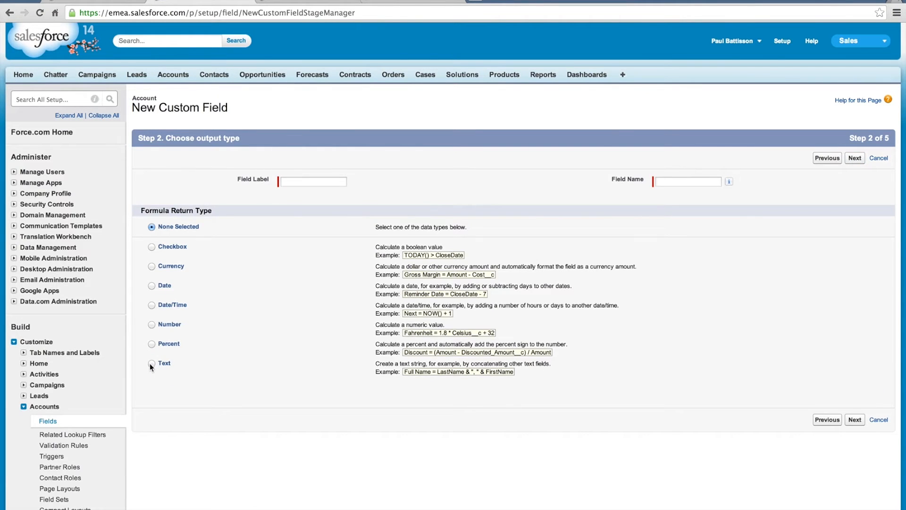
click(151, 363)
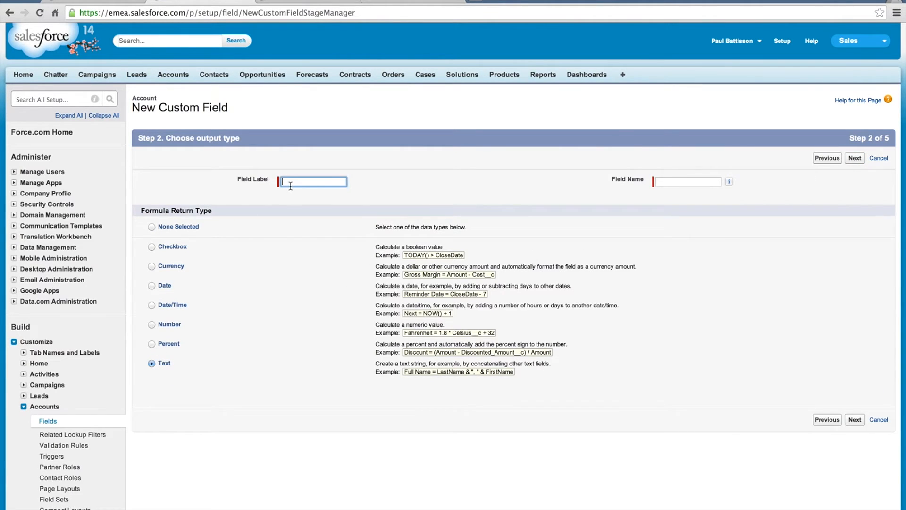
text(Opportunity Status Re)
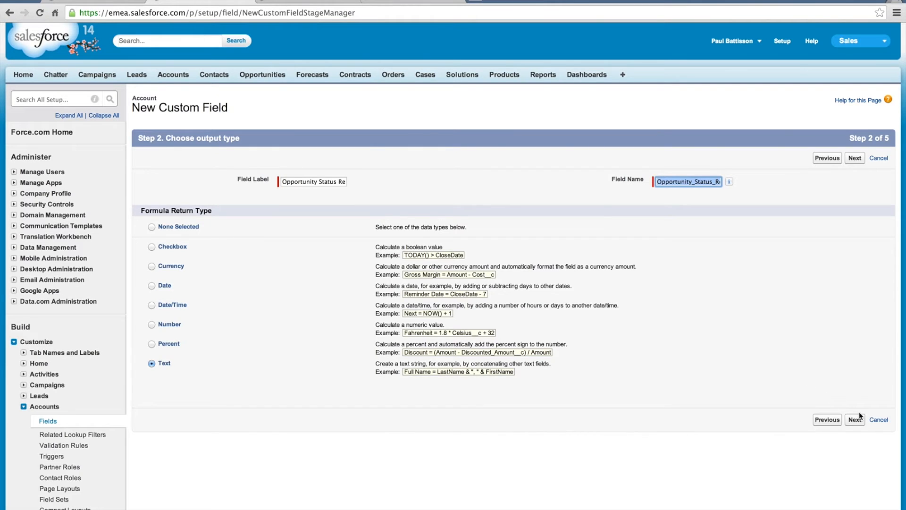
In the advanced formula editor, look up HYPERLINK and insert the Stage Report id
click(855, 158)
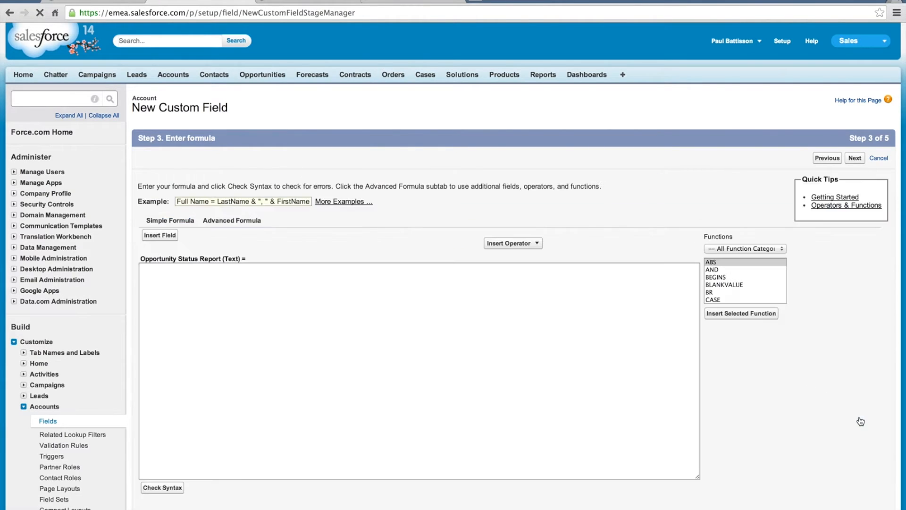
click(232, 220)
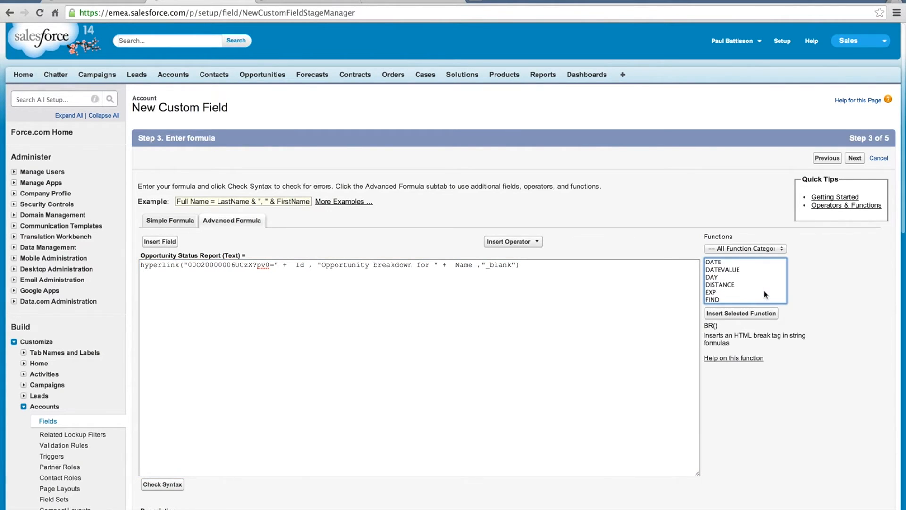
scroll(down, 3)
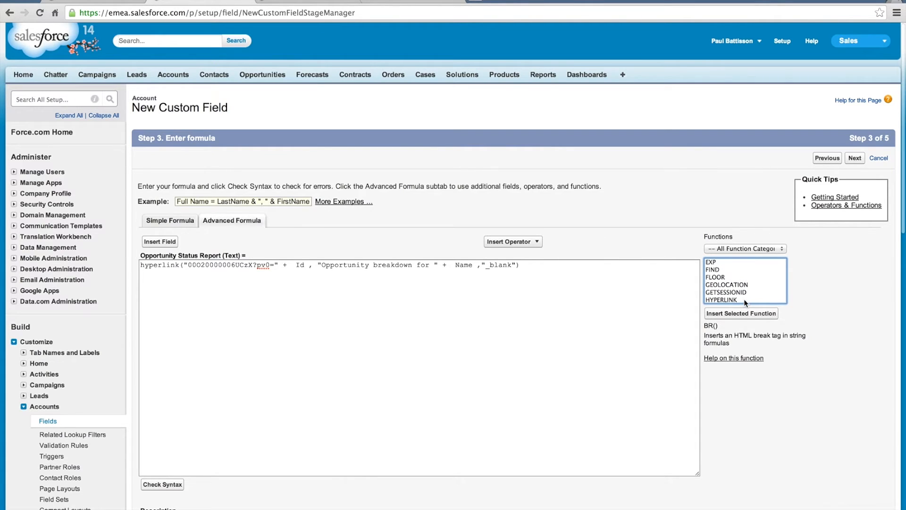
click(723, 301)
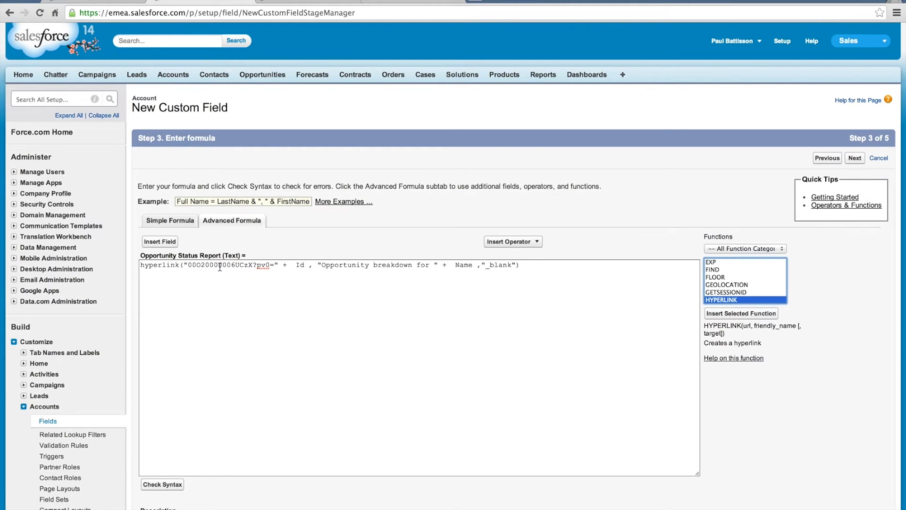
double_click(219, 265)
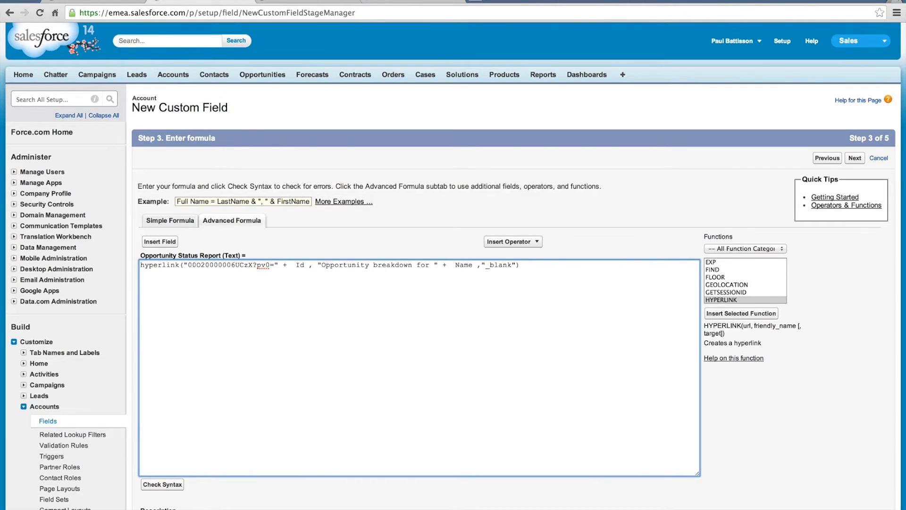
mouse_move(380, 135)
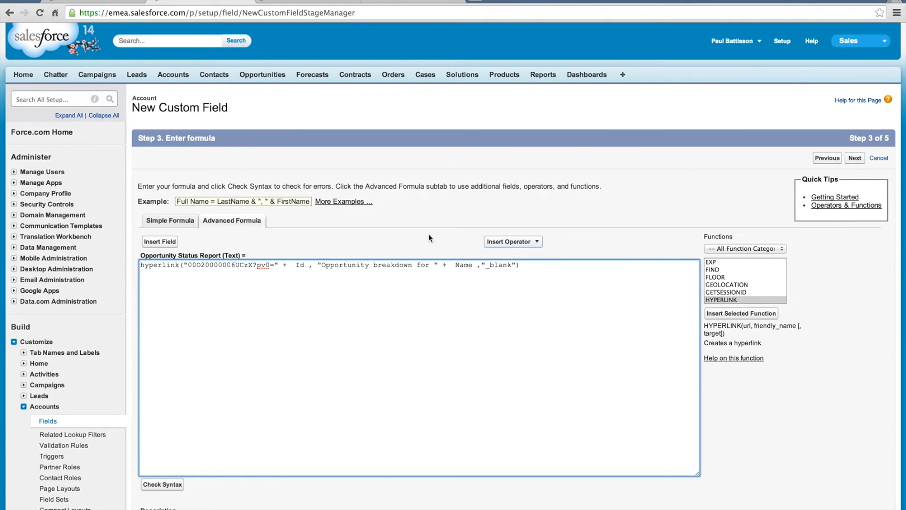
mouse_move(195, 249)
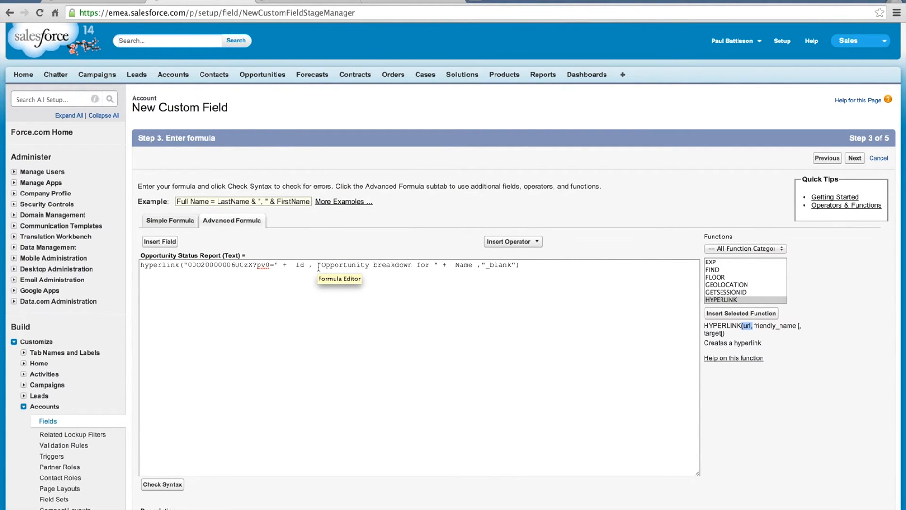
Complete the link and name arguments, pass Check Syntax, and treat blank fields as blanks
drag(317, 264, 413, 265)
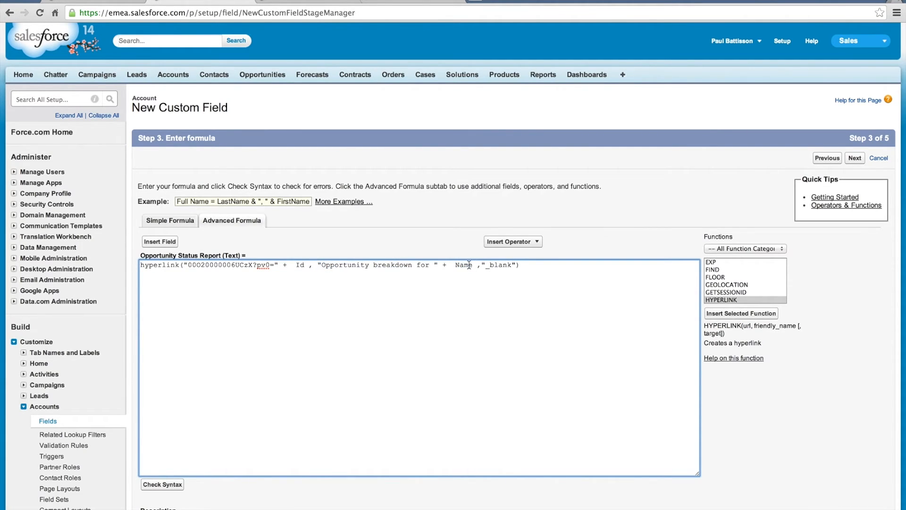
double_click(464, 265)
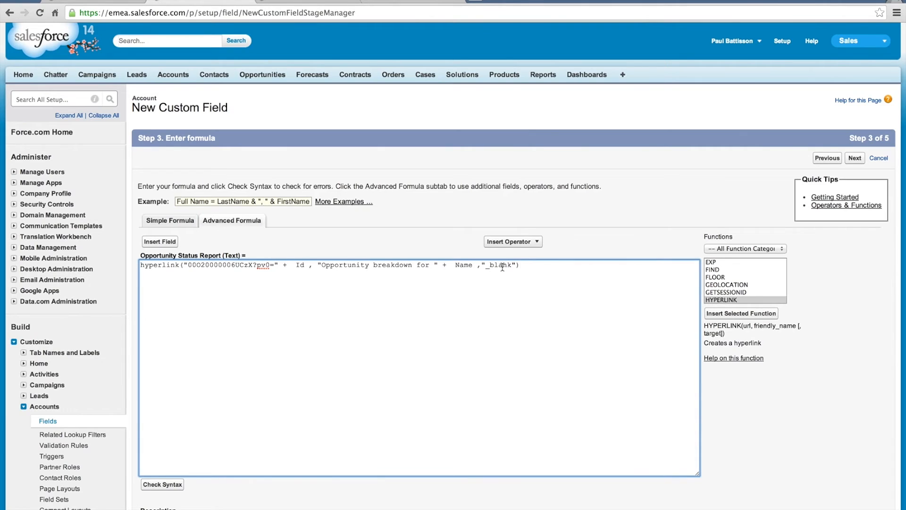
click(163, 484)
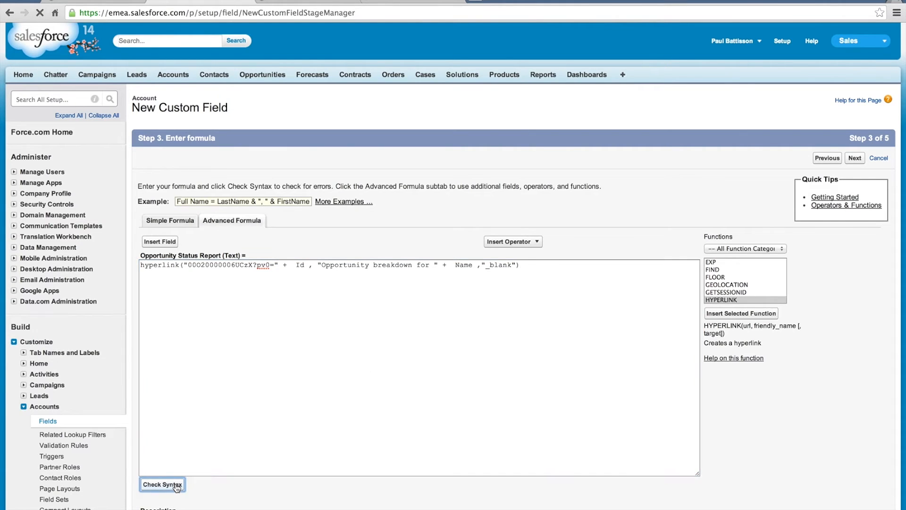
click(162, 484)
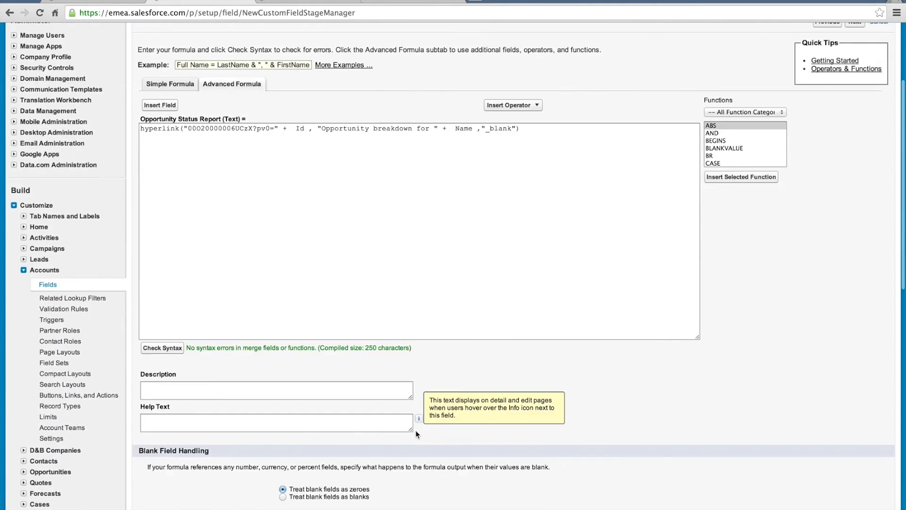
scroll(down, 3)
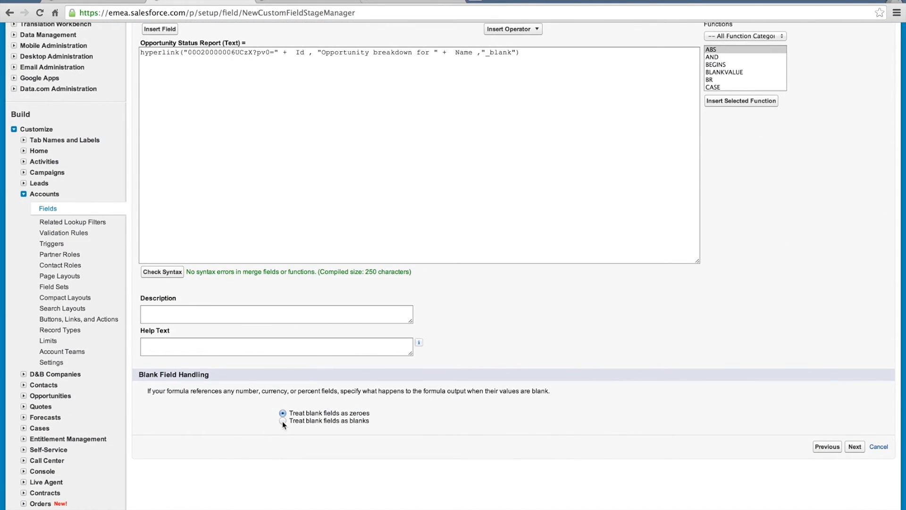
click(283, 420)
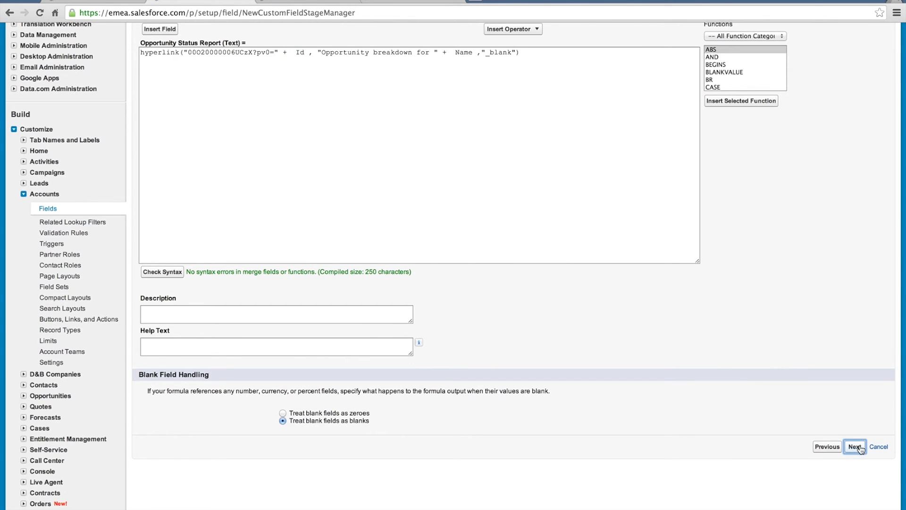
Keep default field-level security and all four Account layouts, then save the field
click(855, 446)
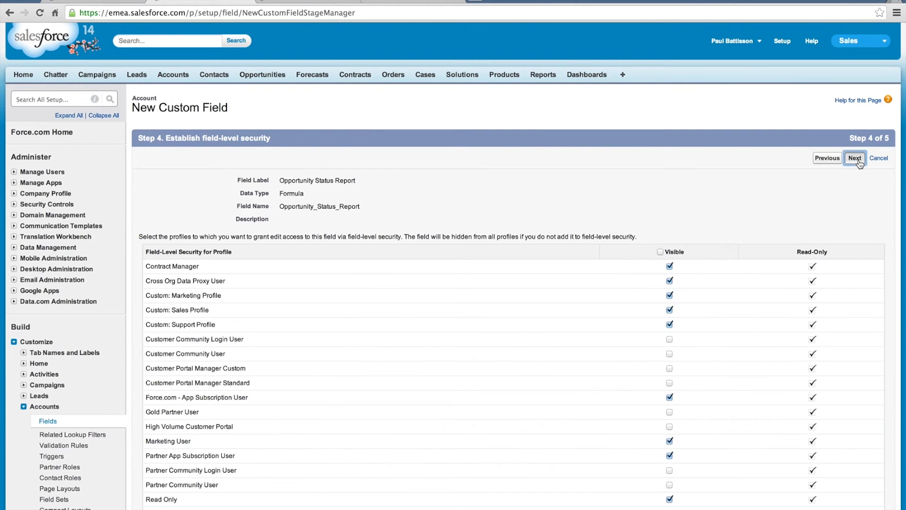
click(855, 158)
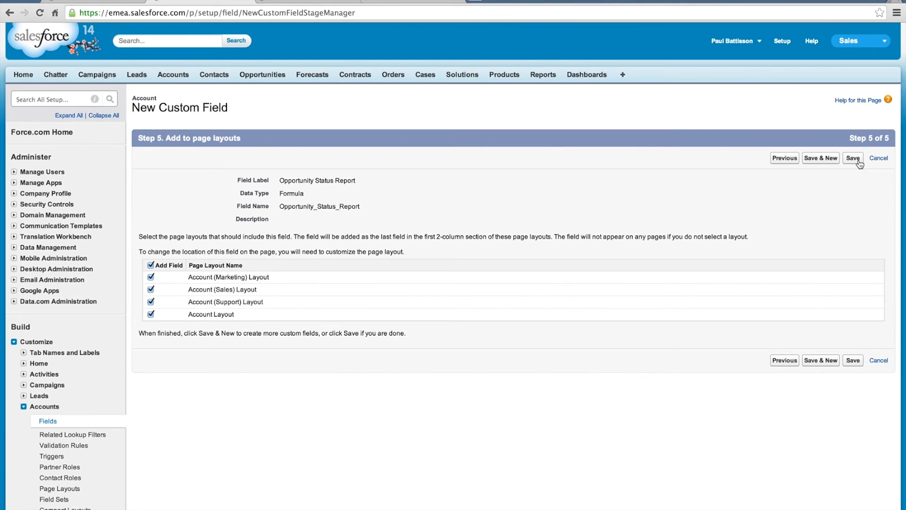
click(853, 158)
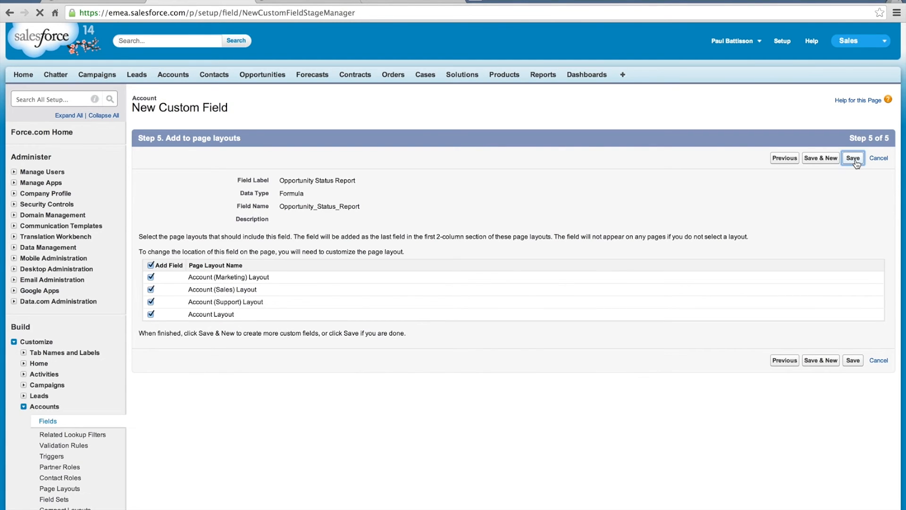
click(853, 157)
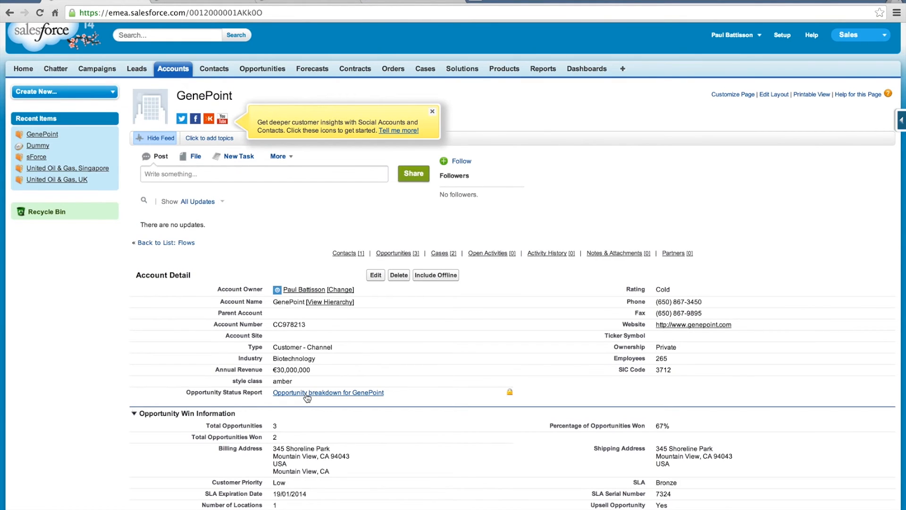
mouse_move(348, 352)
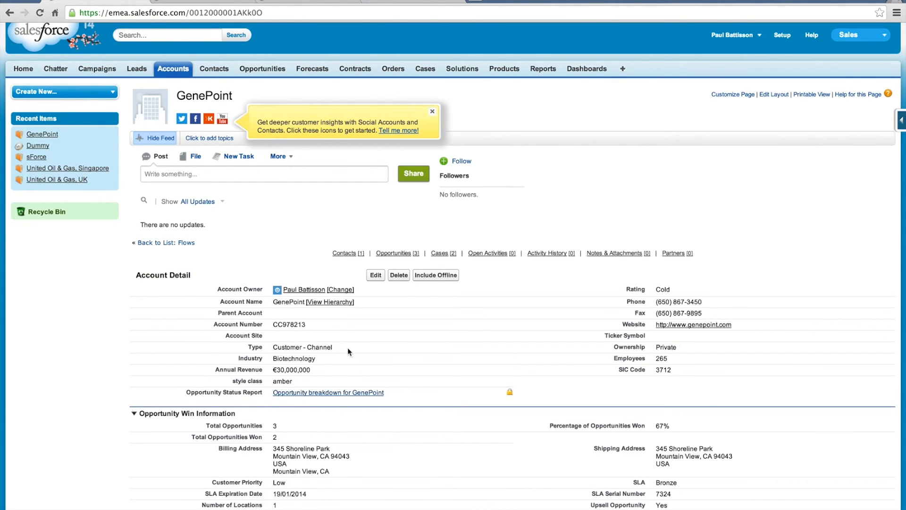
mouse_move(334, 397)
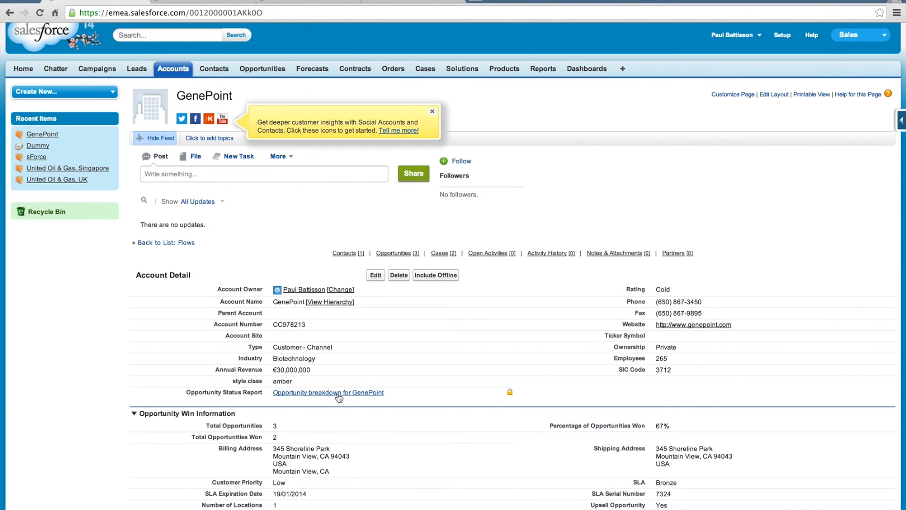
Follow GenePoint's 'Opportunity breakdown' link to its Stage Report pie chart
click(328, 393)
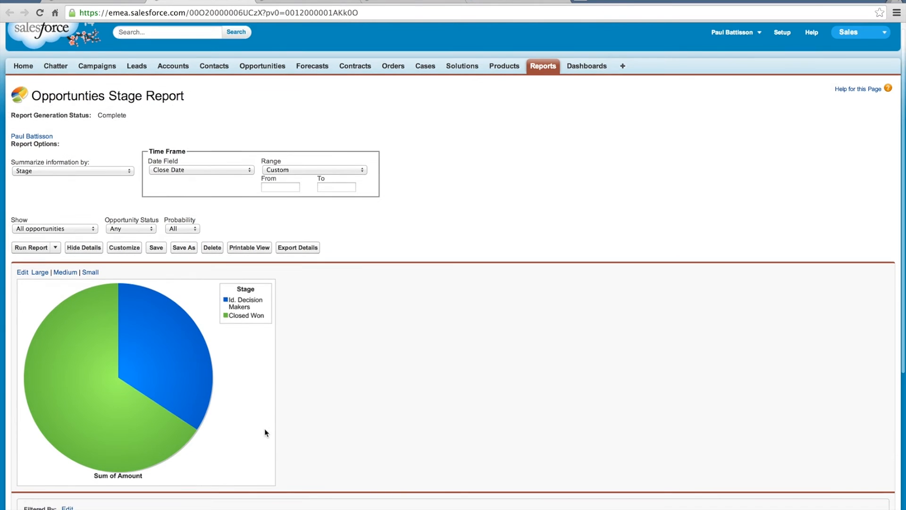
scroll(down, 3)
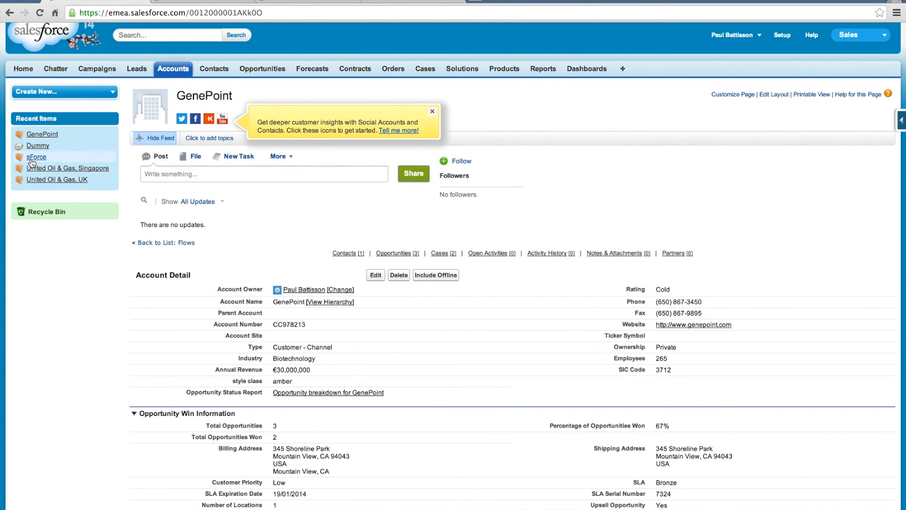
Open the sForce account and follow its opportunity breakdown link
click(36, 157)
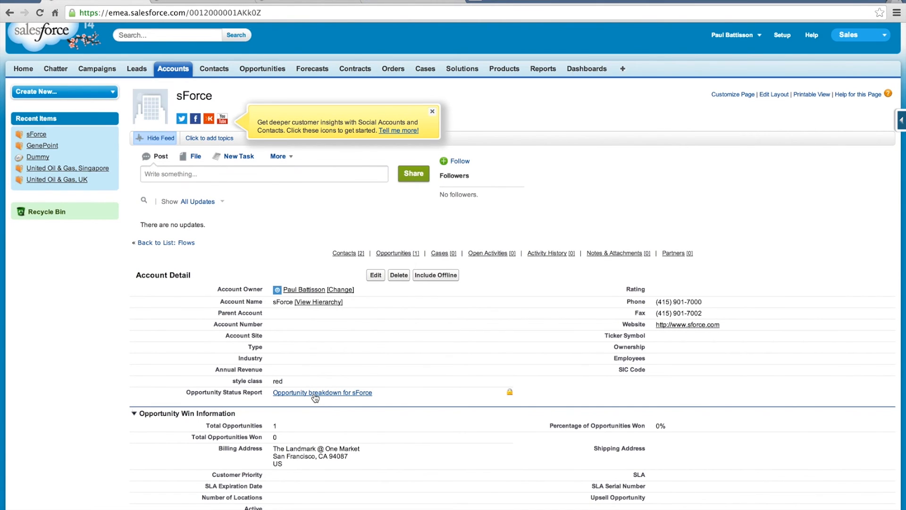
click(322, 393)
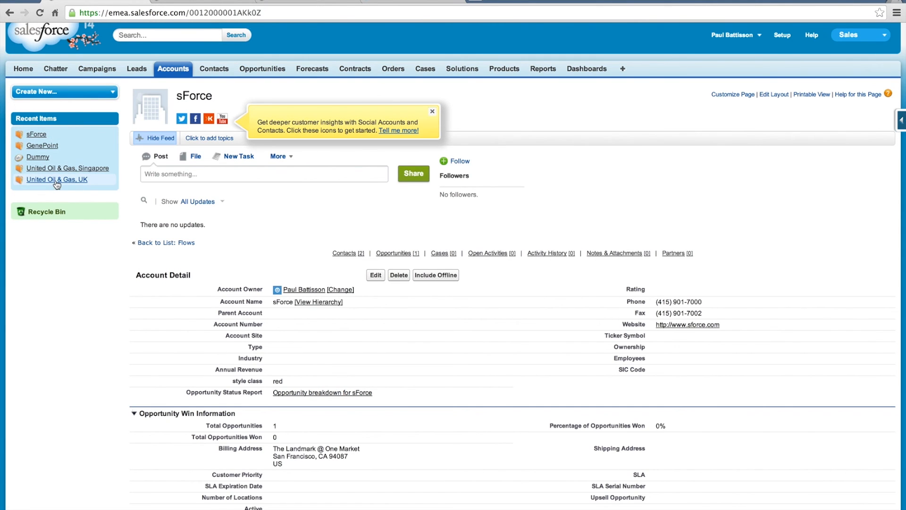
mouse_move(56, 180)
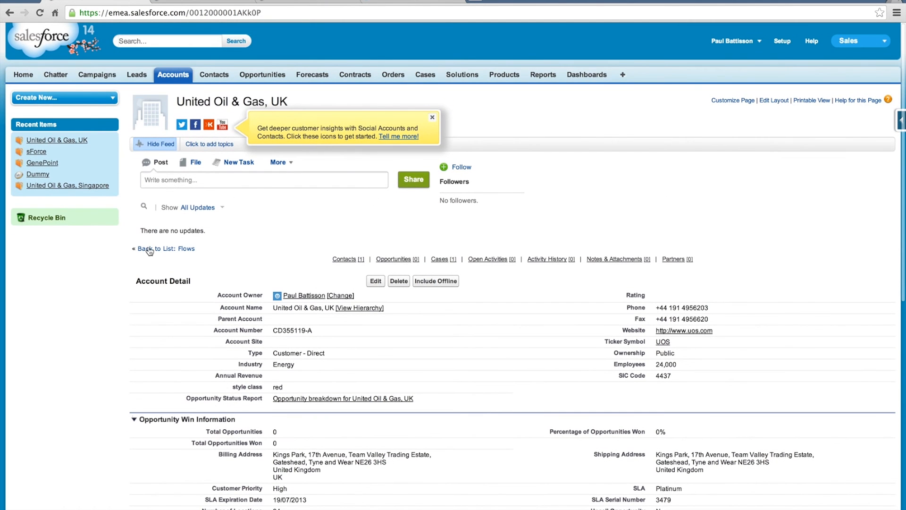
mouse_move(248, 70)
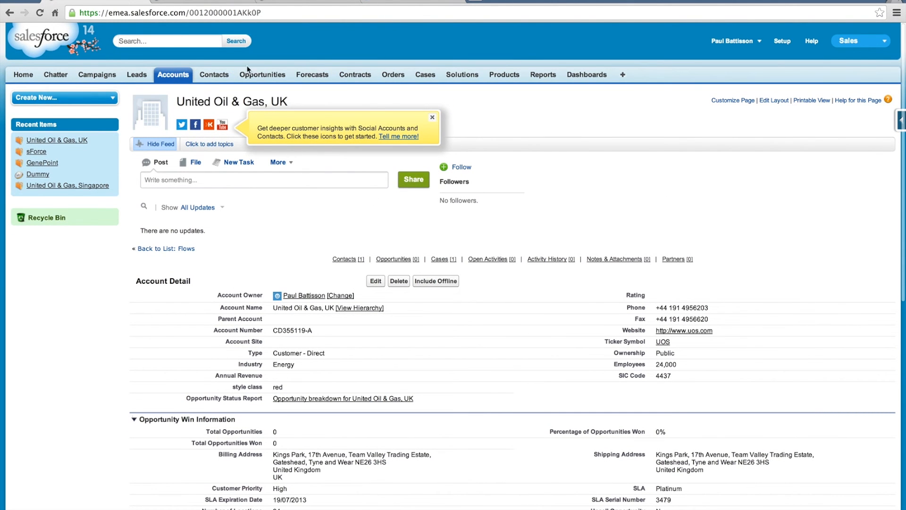
Show the All Opportunities view and open Burlington Textiles Corp of America
click(262, 74)
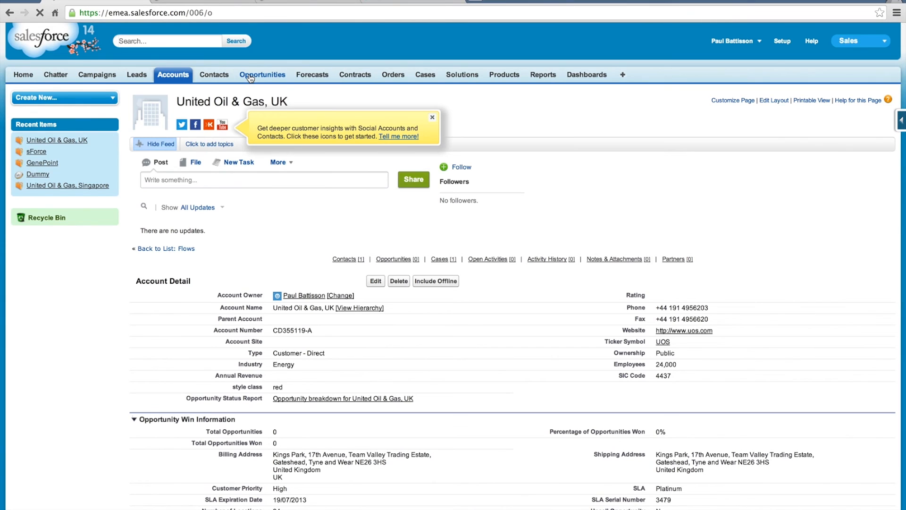
click(263, 75)
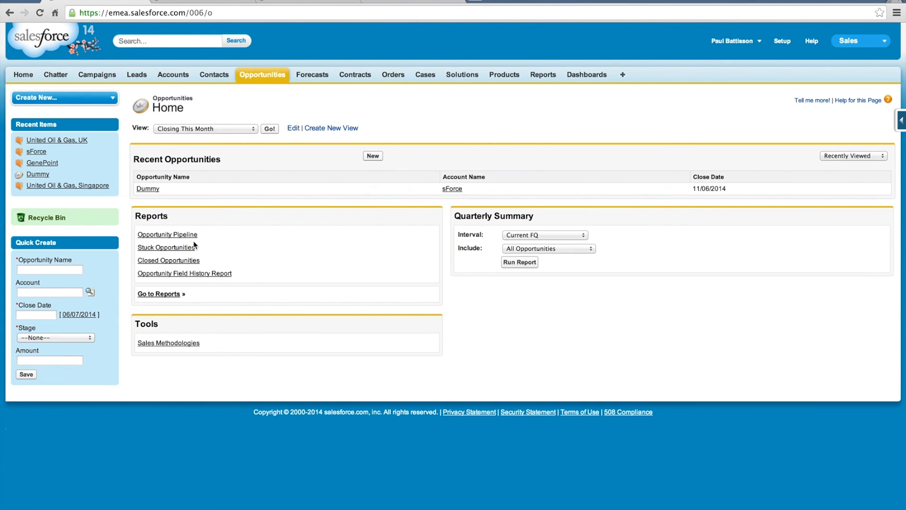
click(205, 129)
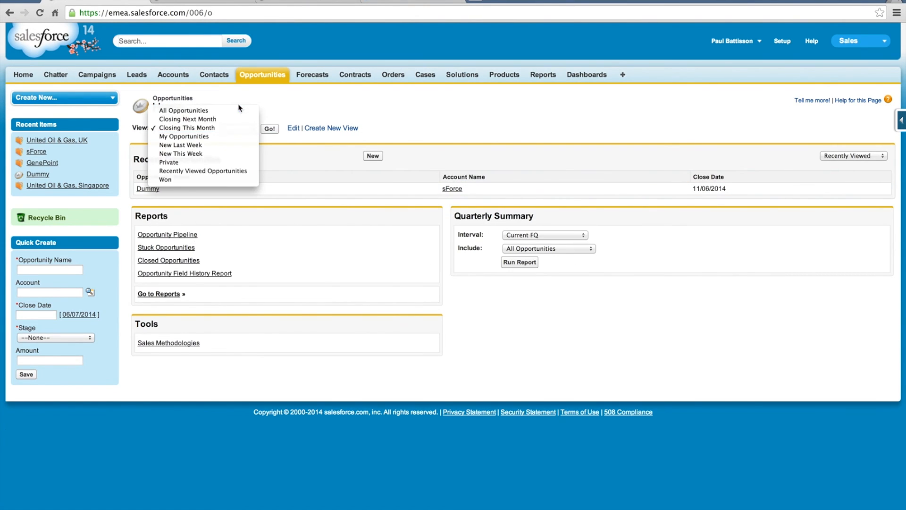
click(183, 111)
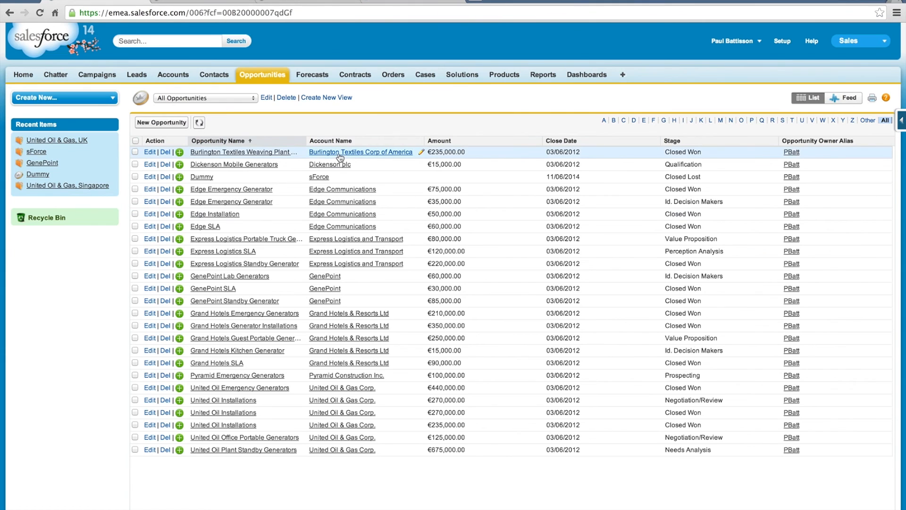
click(361, 152)
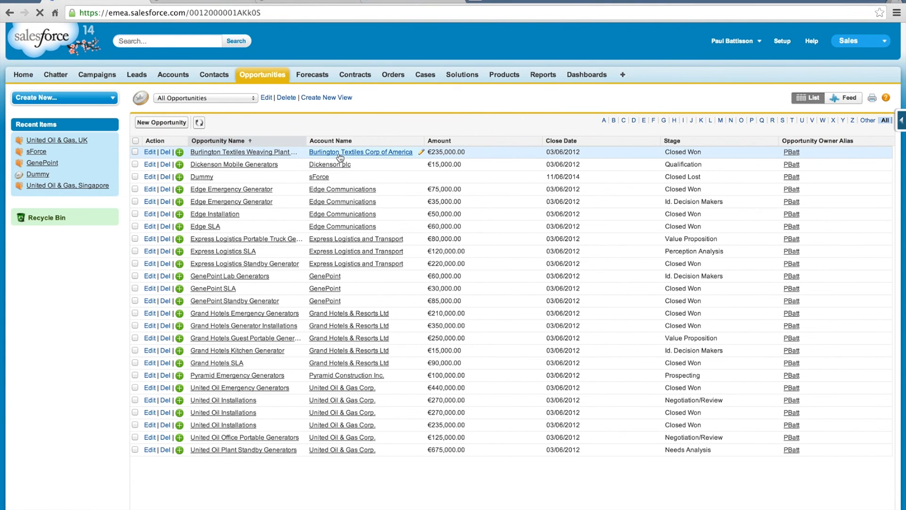
Follow Burlington's breakdown link to its one Closed Won opportunity, €235,000
click(361, 151)
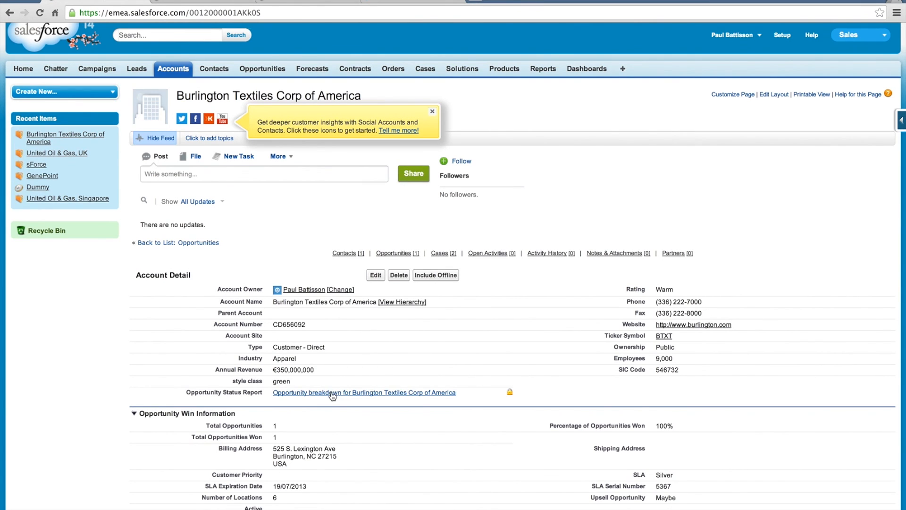
click(364, 392)
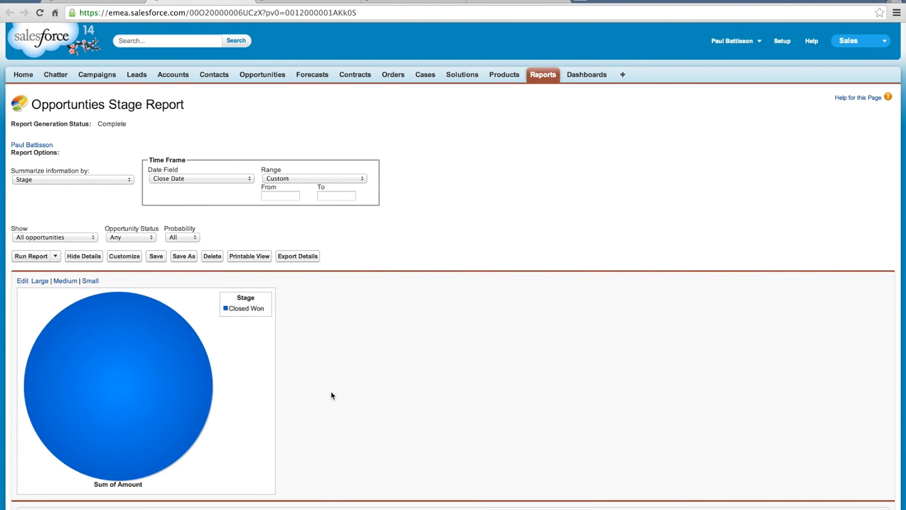
scroll(down, 3)
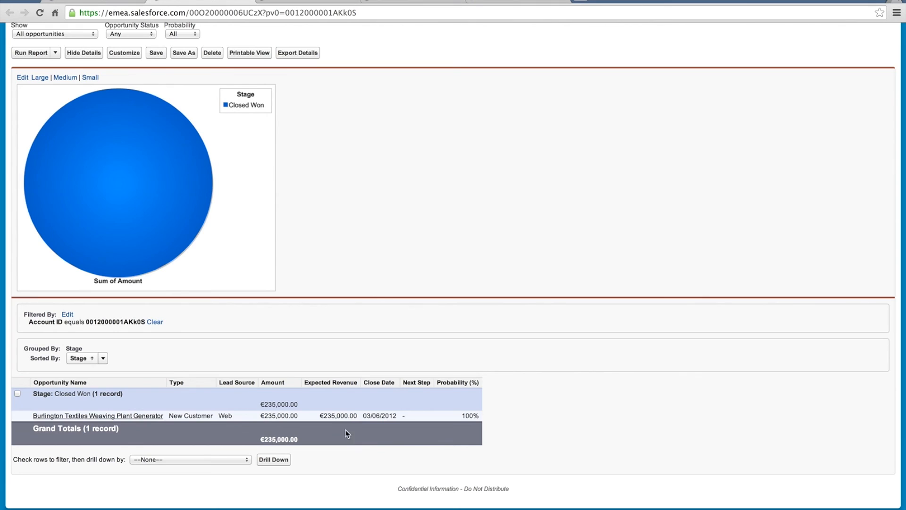
mouse_move(329, 46)
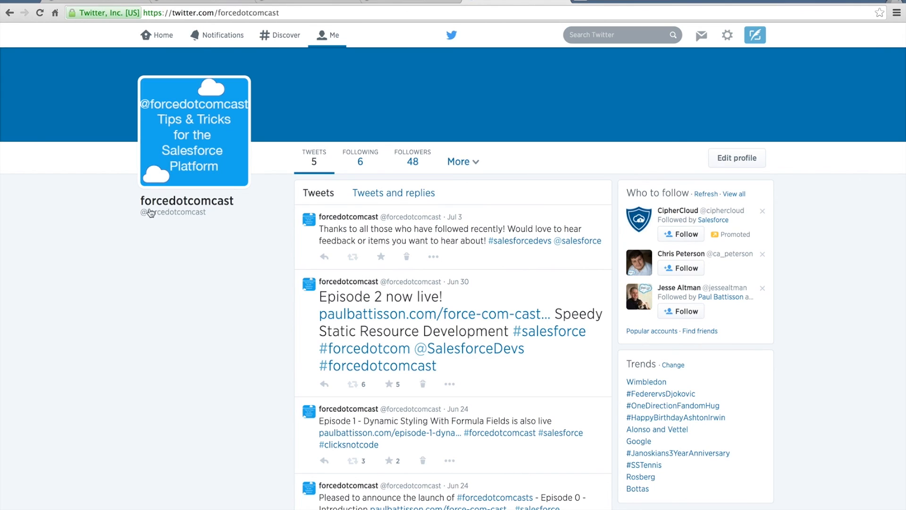
mouse_move(216, 217)
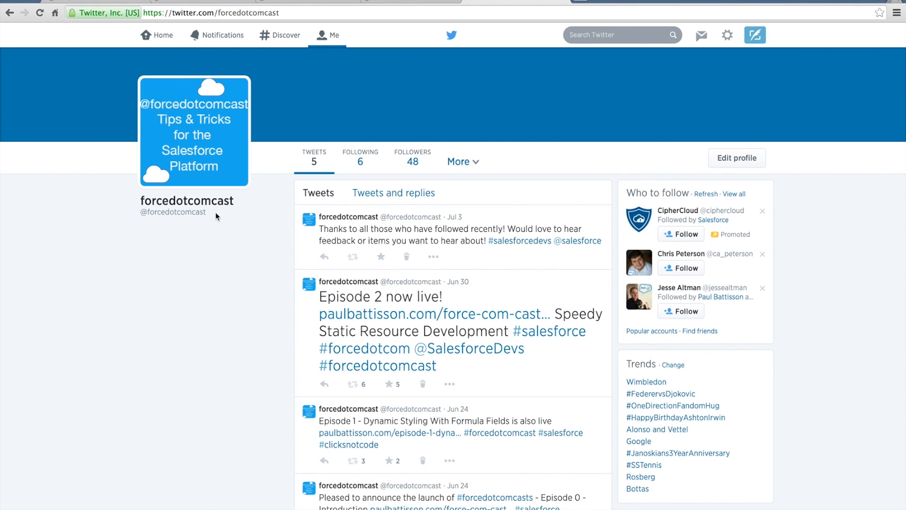